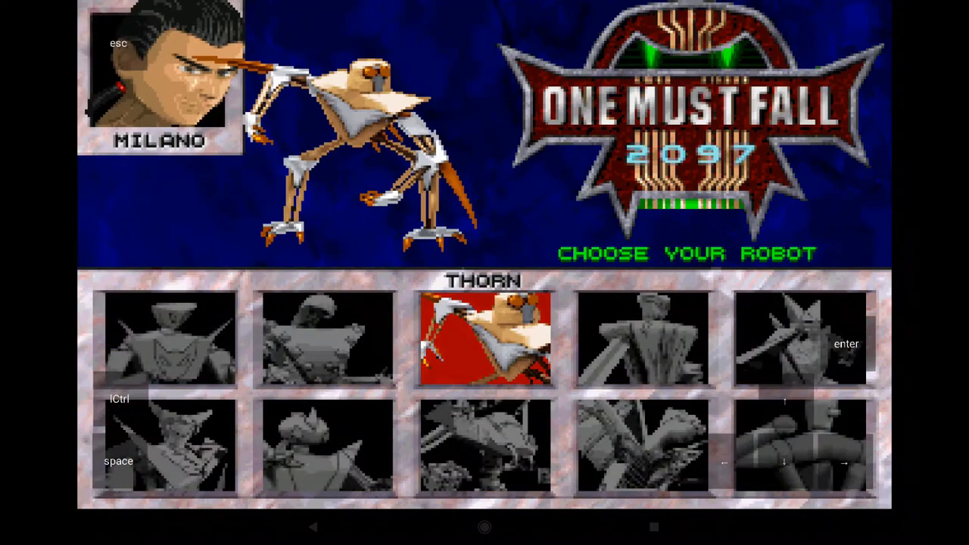
# Choose a robot, play the One Must Fall 2097 fight, then return to the Android home screen
pyautogui.click(167, 339)
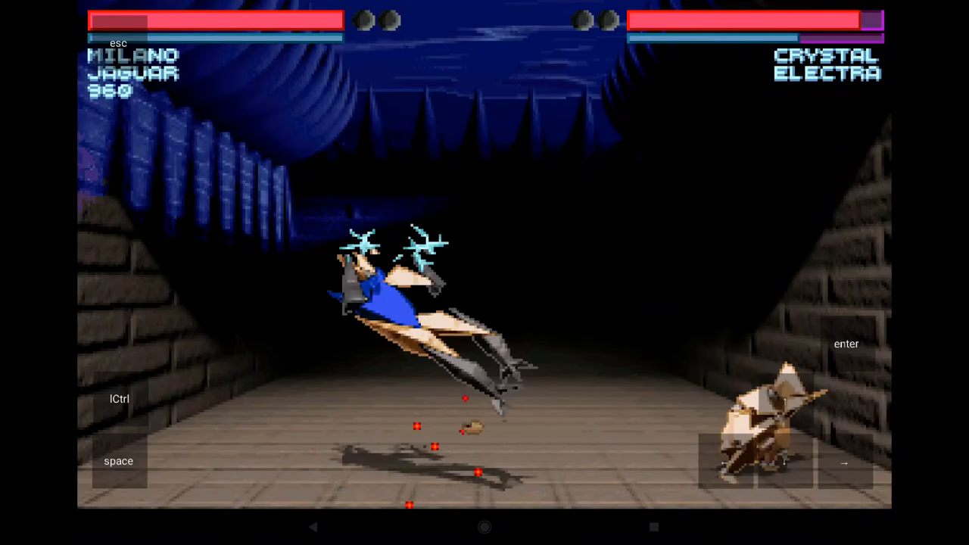
pyautogui.click(485, 527)
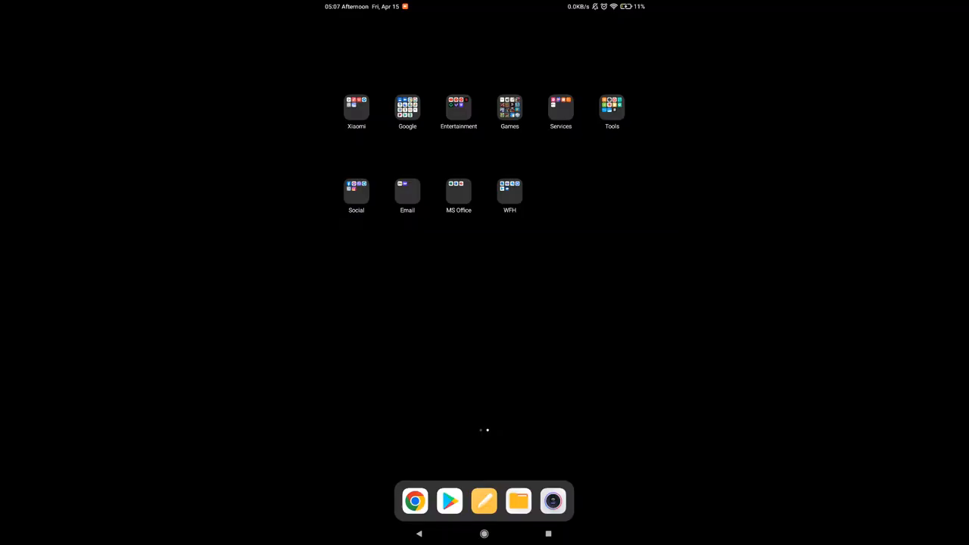
# Search the Play Store for 'magic dos box'
pyautogui.click(449, 500)
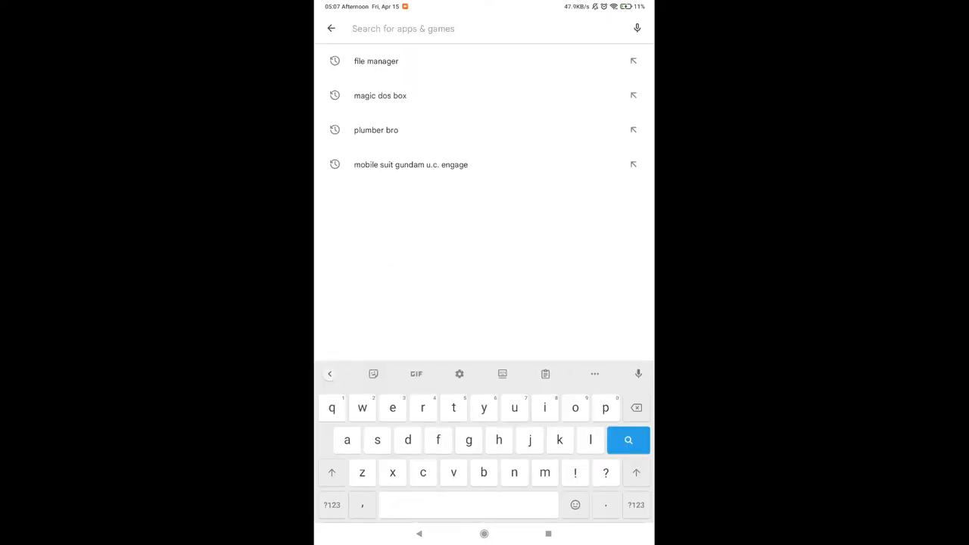
pyautogui.write('magic')
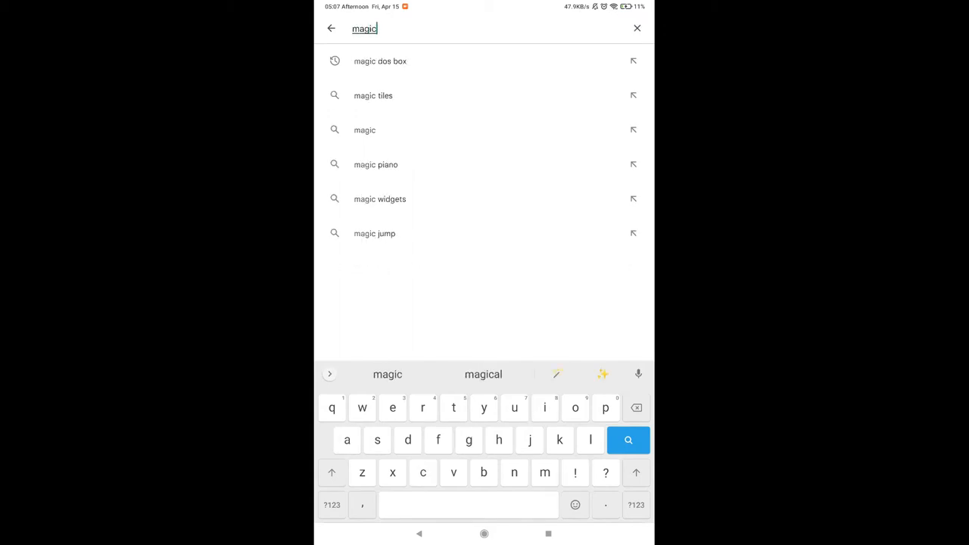
pyautogui.click(381, 61)
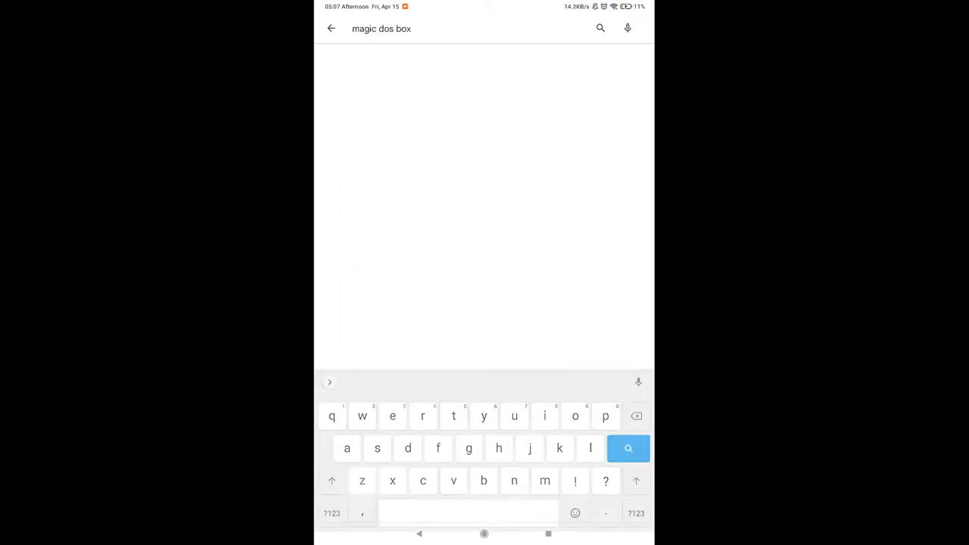
pyautogui.click(627, 449)
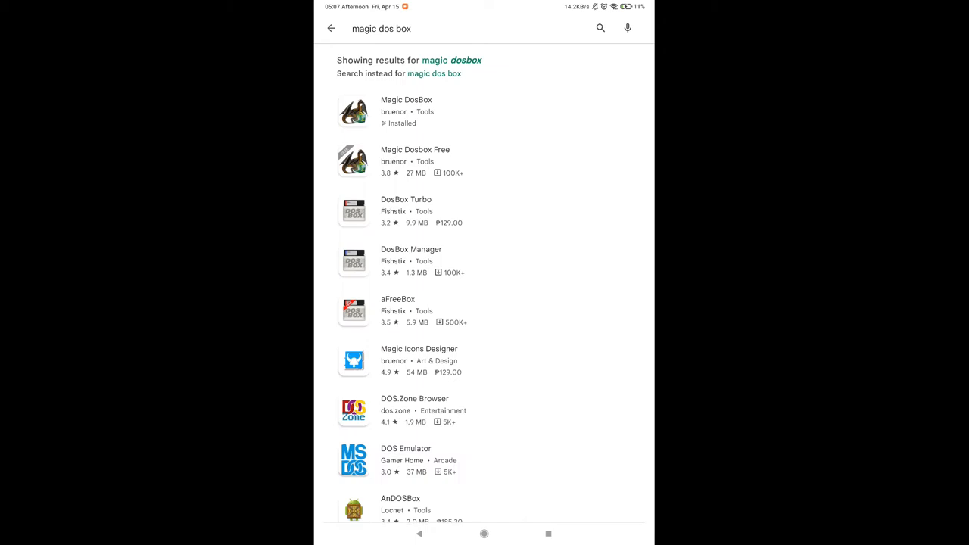
# Install Magic Dosbox Free from its Play Store listing and launch it
pyautogui.click(415, 160)
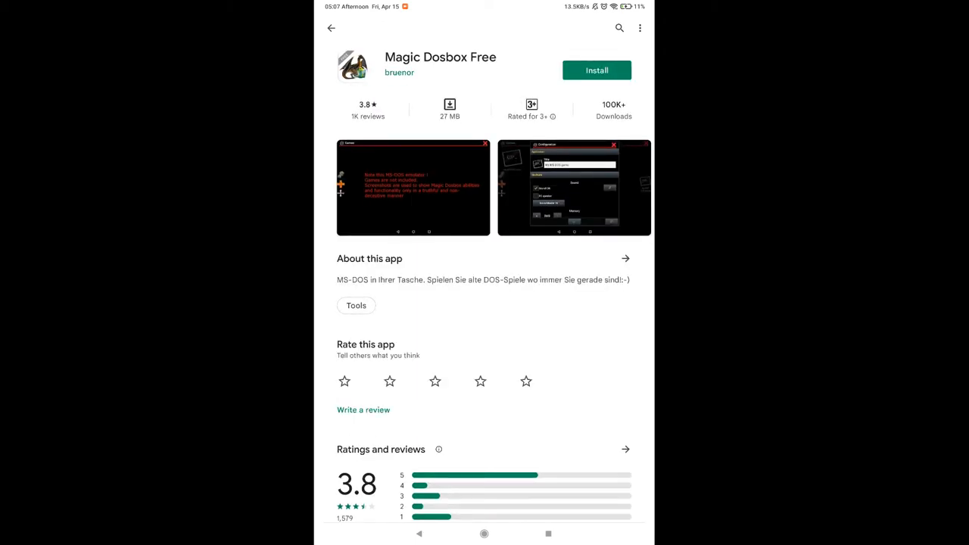
pyautogui.click(596, 70)
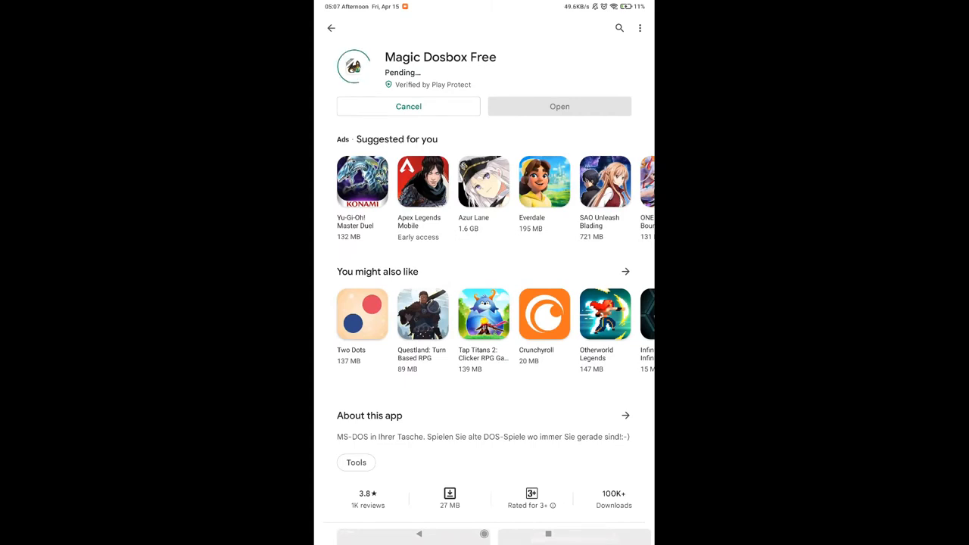
pyautogui.click(559, 106)
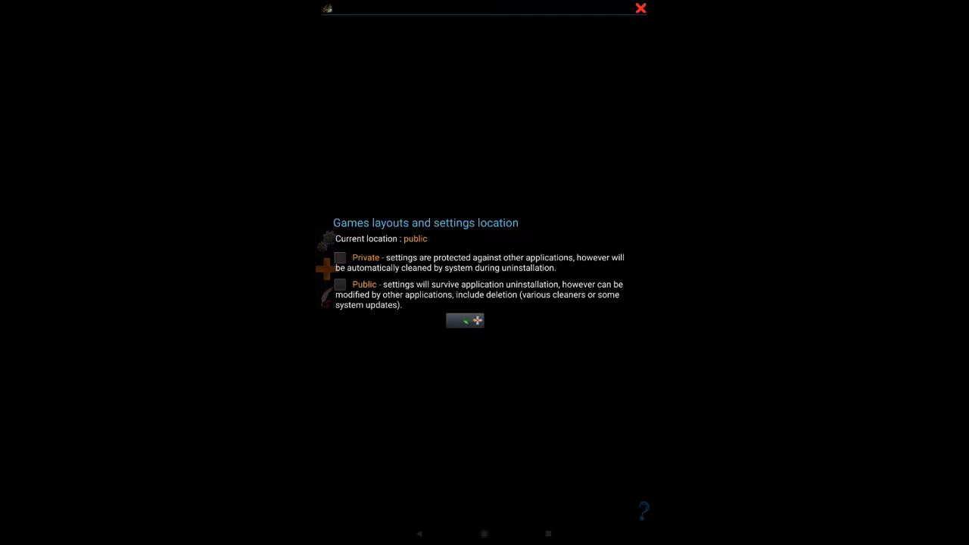
# Choose Private as the settings location and confirm it
pyautogui.click(339, 258)
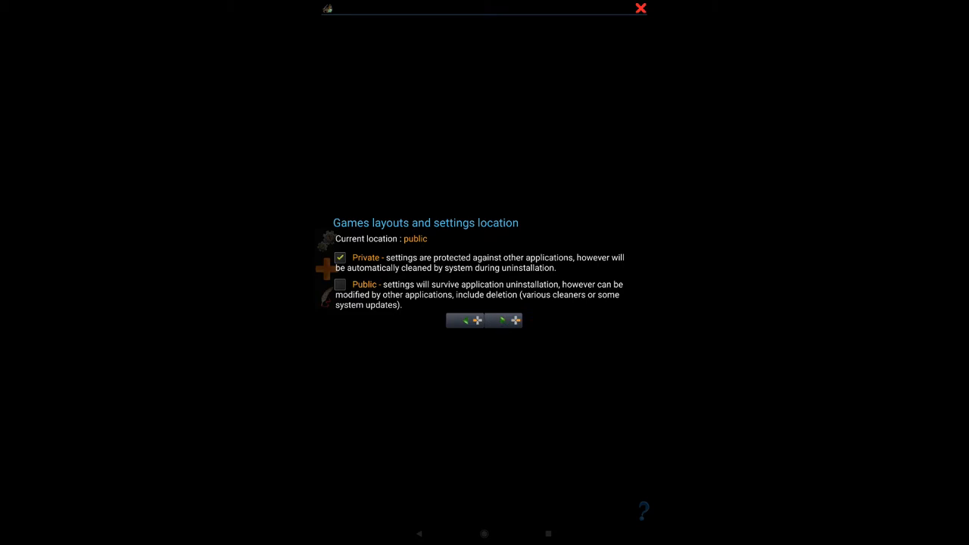
pyautogui.click(642, 512)
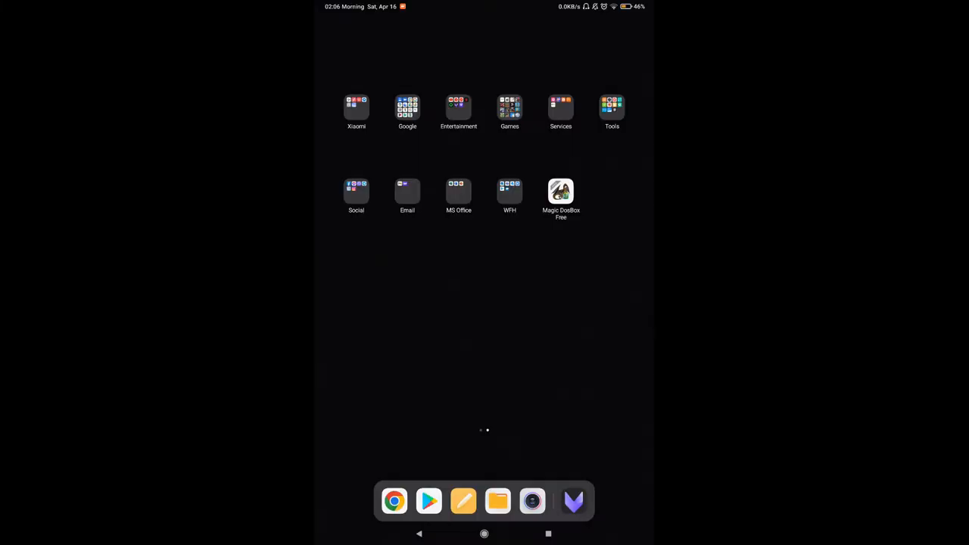
pyautogui.click(393, 500)
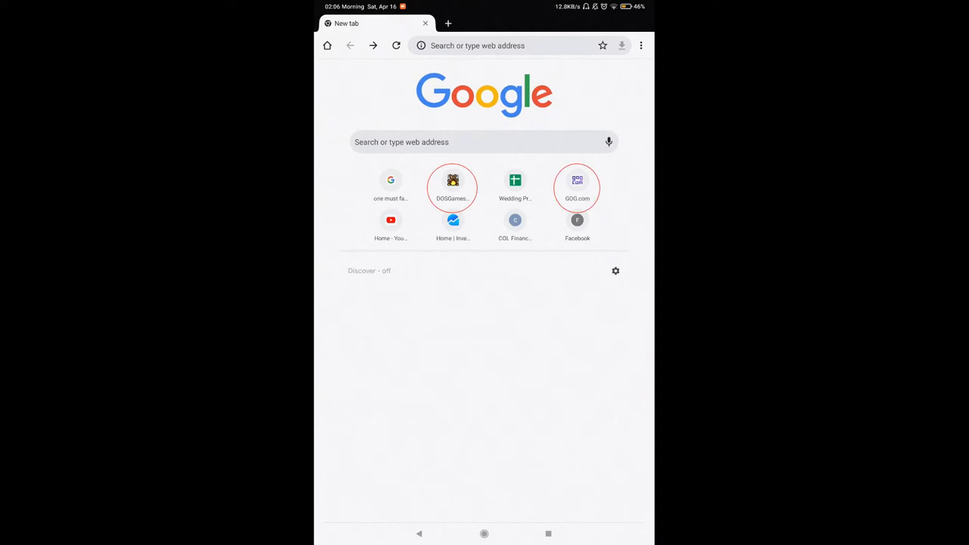
pyautogui.click(484, 534)
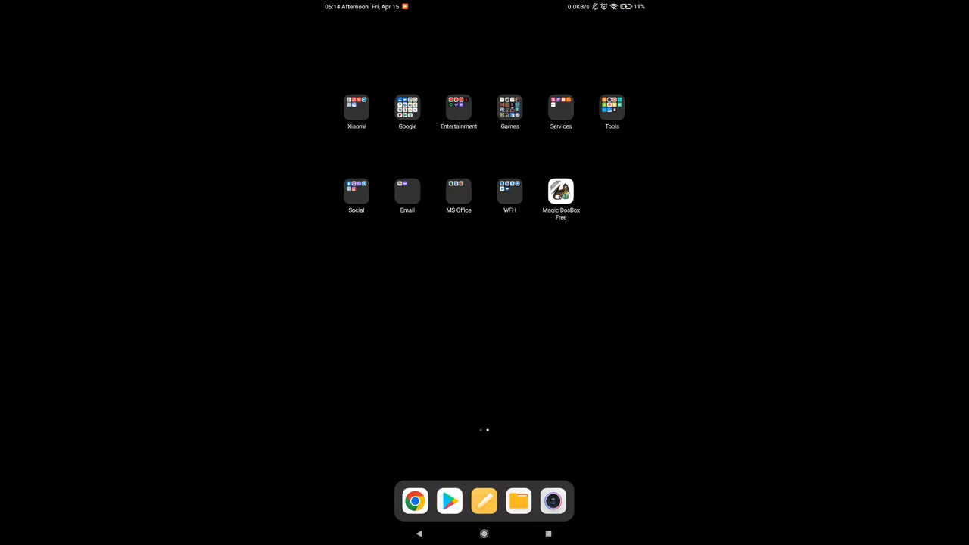
# Browse internal storage in File Manager into the OMF2097 folder
pyautogui.click(518, 500)
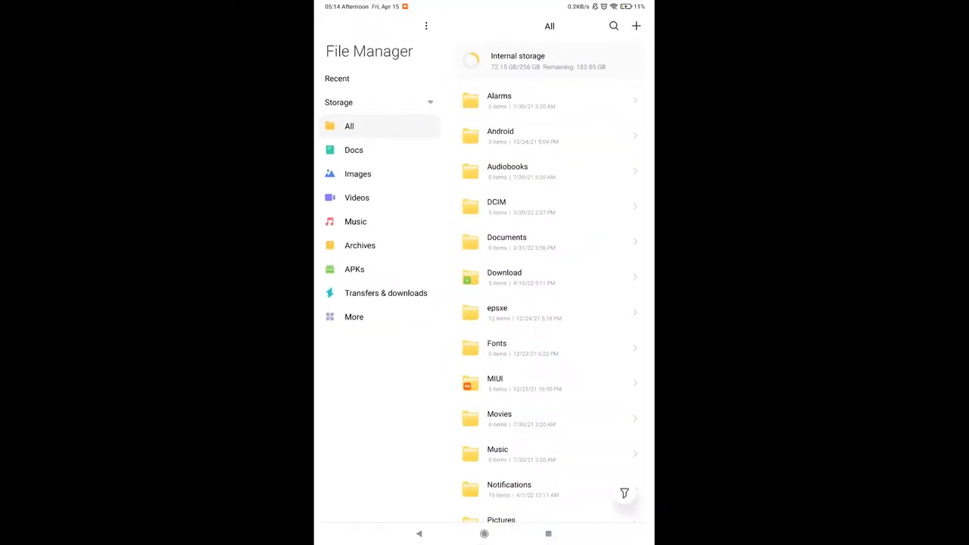
pyautogui.scroll(3)
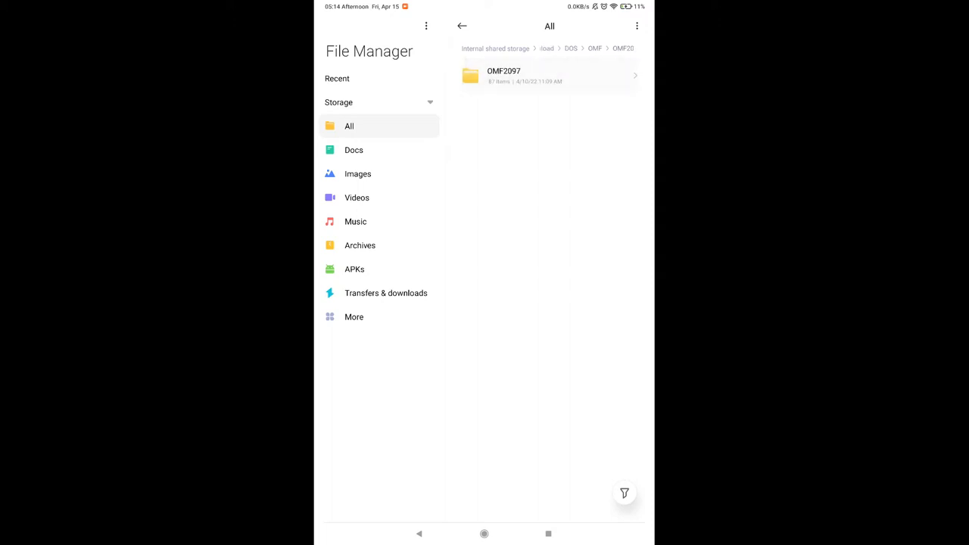
pyautogui.click(548, 76)
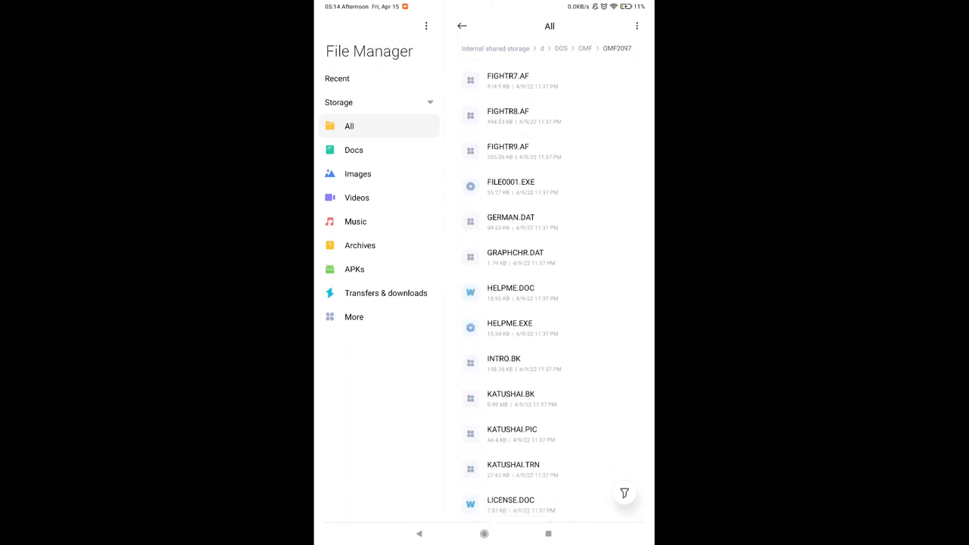
# Locate and select the OMF.EXE program inside the OMF2097 folder
pyautogui.scroll(-3)
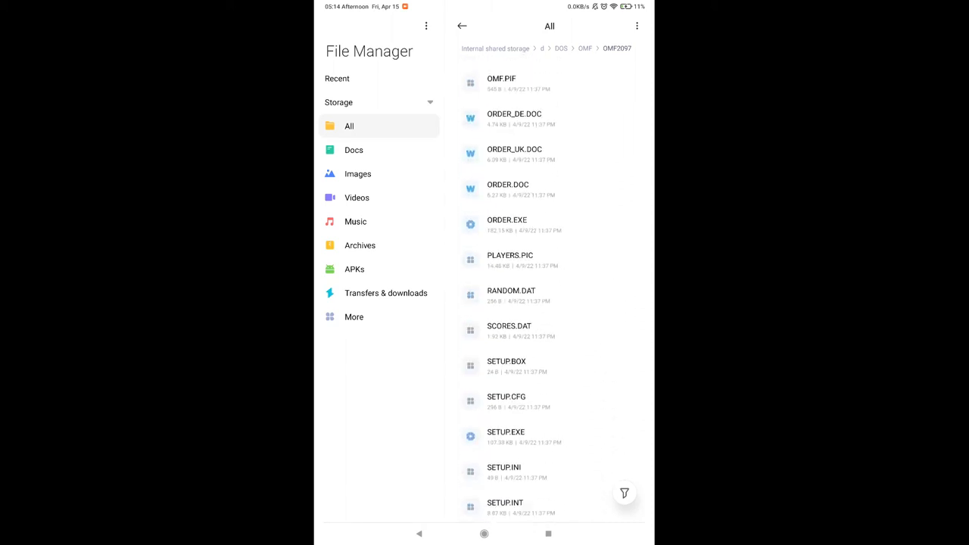
pyautogui.scroll(3)
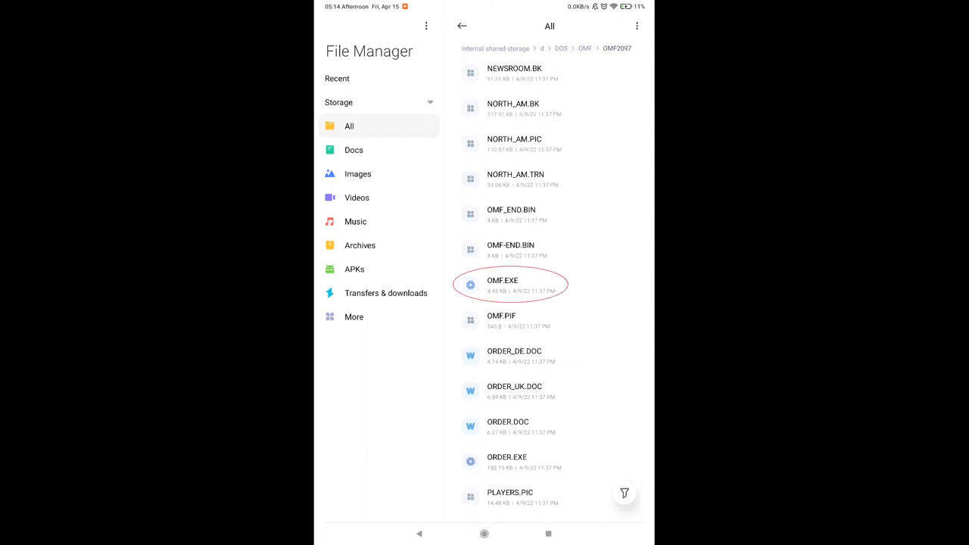
pyautogui.click(503, 284)
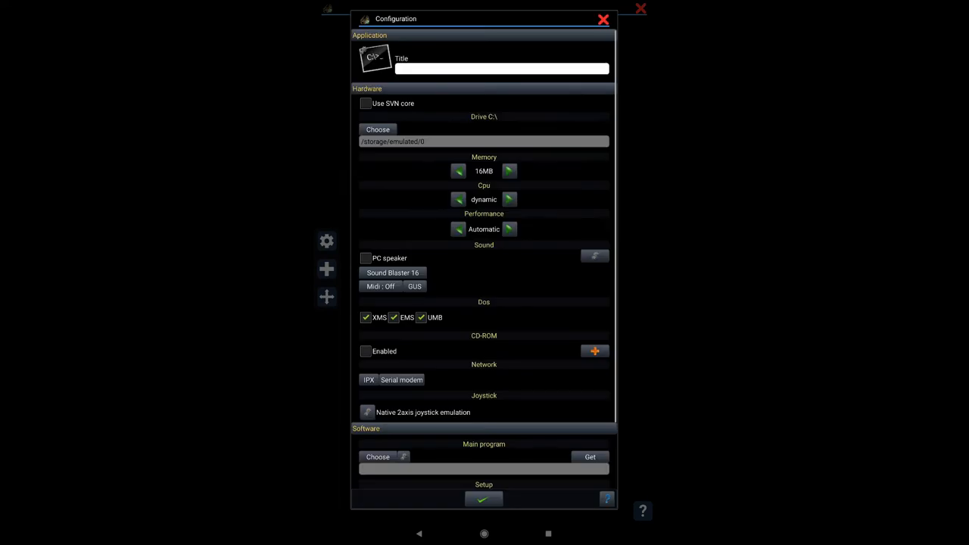
# Title the new profile 'Doom' with PC speaker sound, then browse for its main program
pyautogui.click(503, 68)
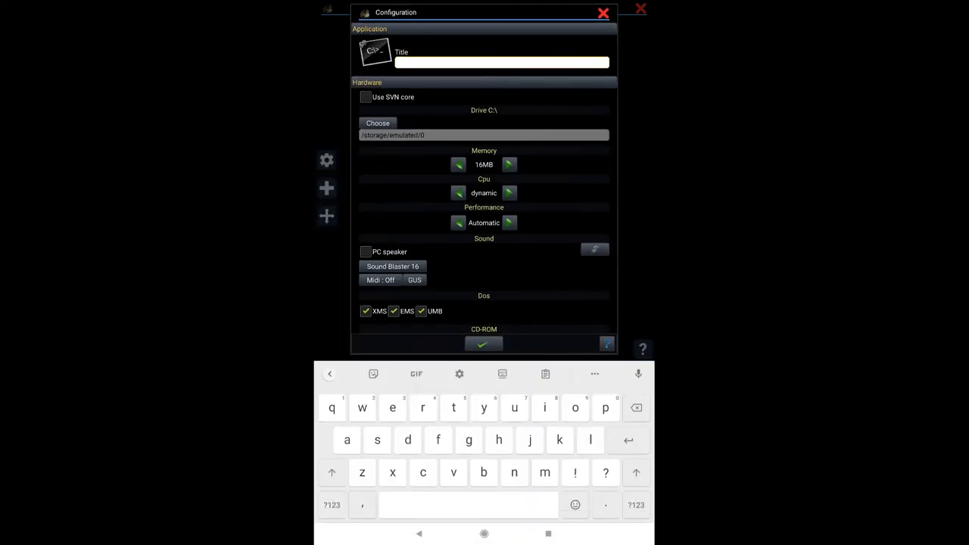
pyautogui.write('Doom')
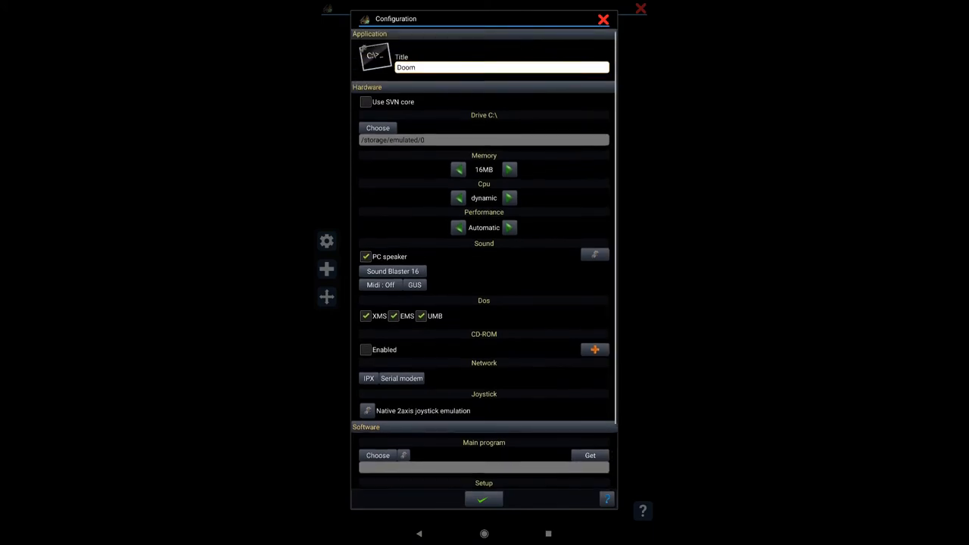
pyautogui.scroll(-3)
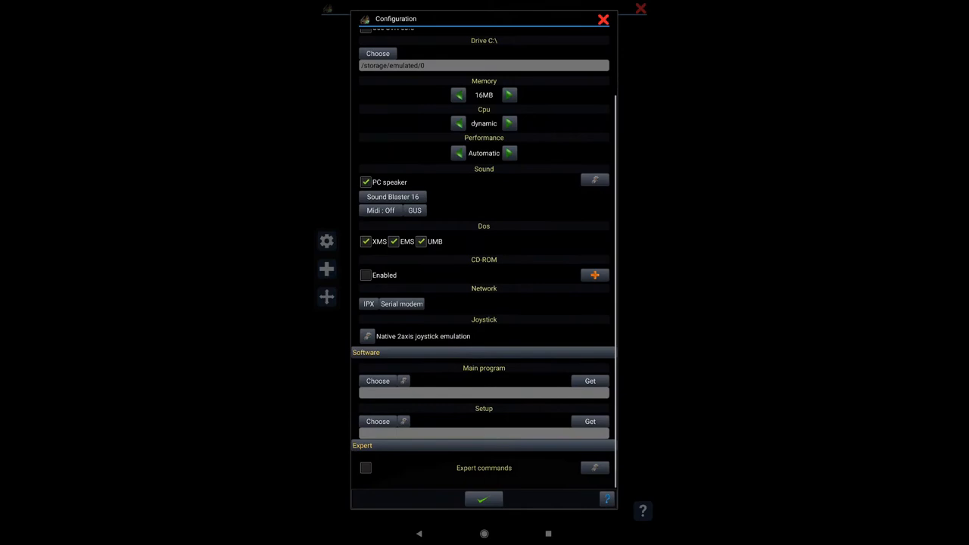
pyautogui.click(378, 382)
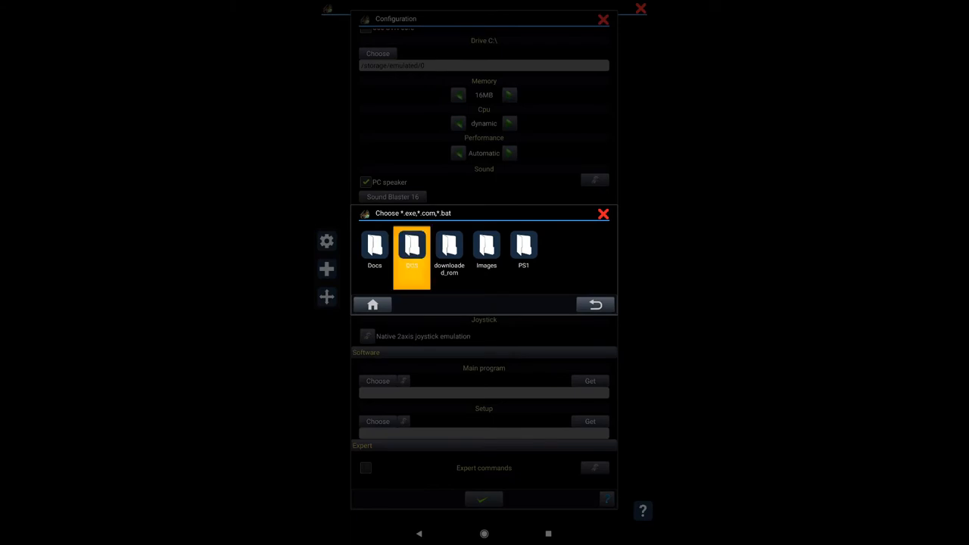
# Select DOOM.EXE from the DOS/DOOM folder as main program, save the profile and launch it
pyautogui.doubleClick(412, 250)
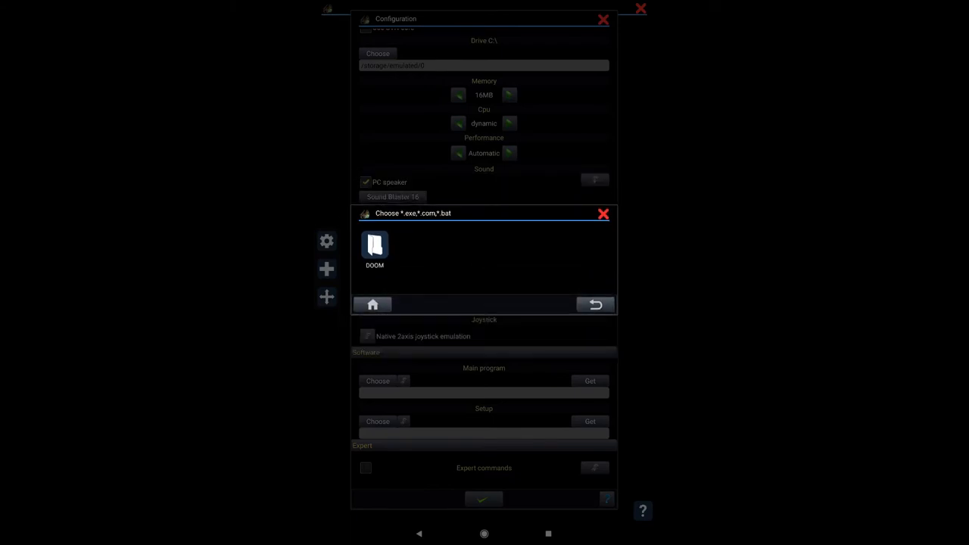
pyautogui.doubleClick(376, 246)
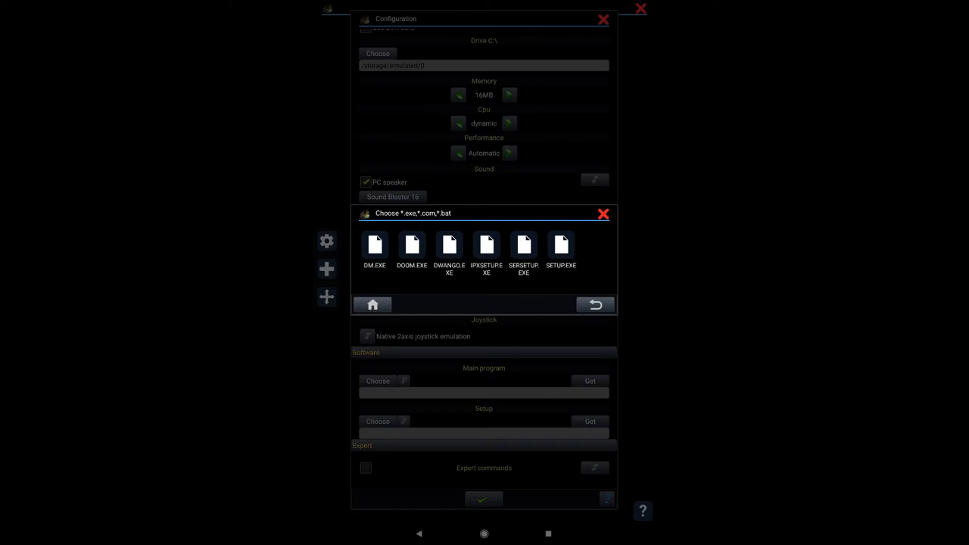
pyautogui.click(412, 245)
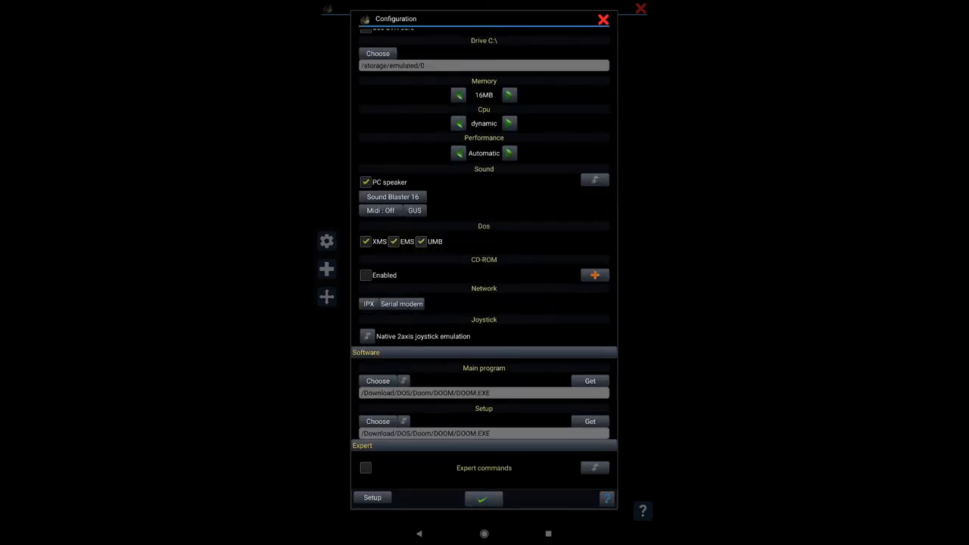
pyautogui.click(483, 498)
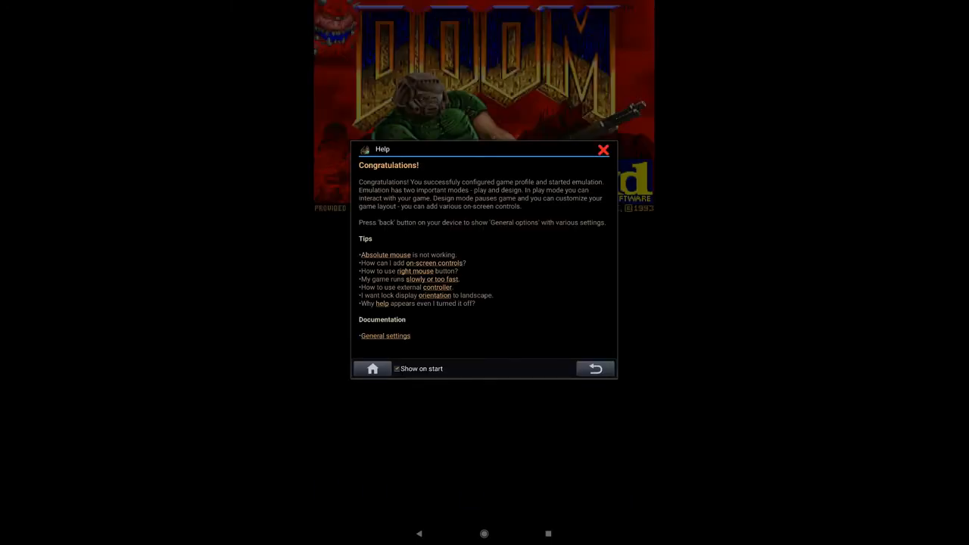
# Close the Congratulations help dialog over the DOOM title screen
pyautogui.click(603, 150)
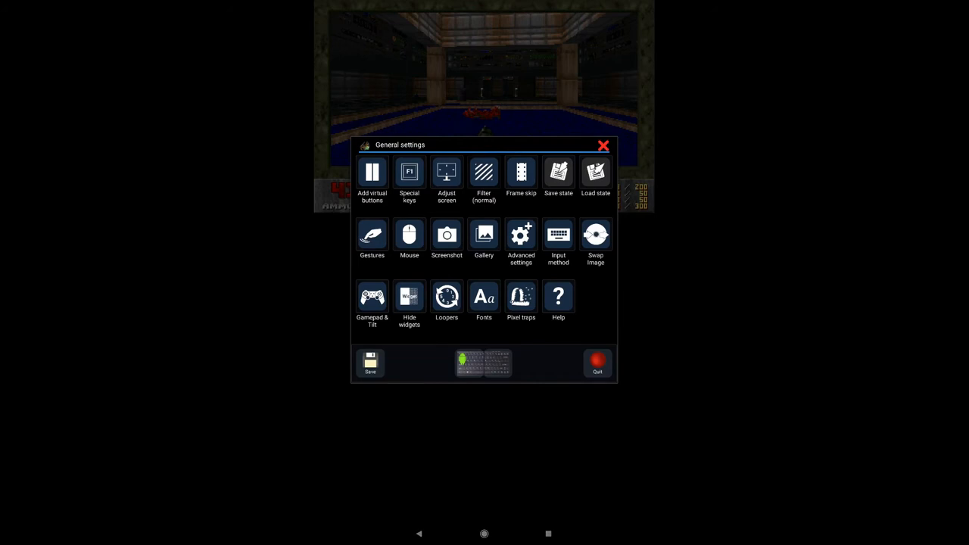
# Switch Orientation from Rotate to Landscape in Advanced settings and apply it
pyautogui.click(521, 234)
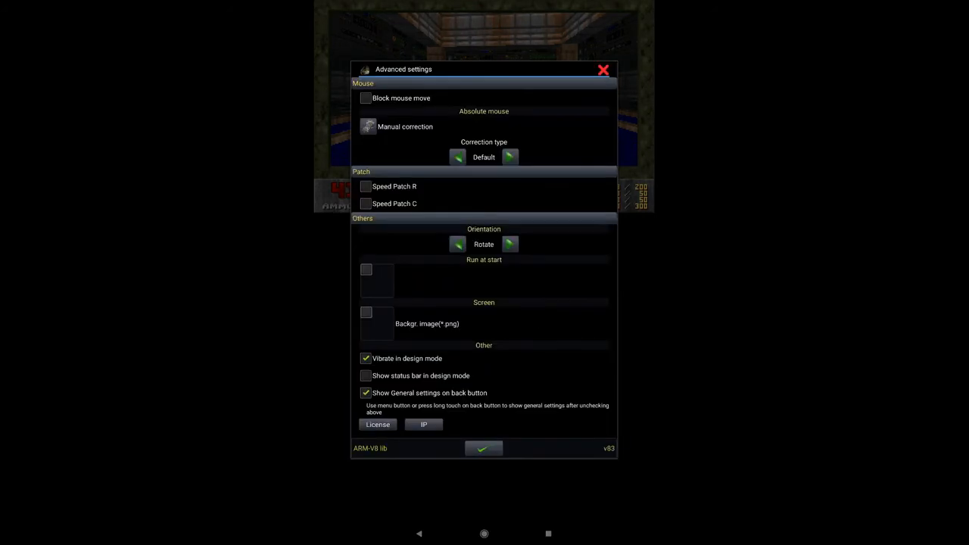
pyautogui.click(510, 244)
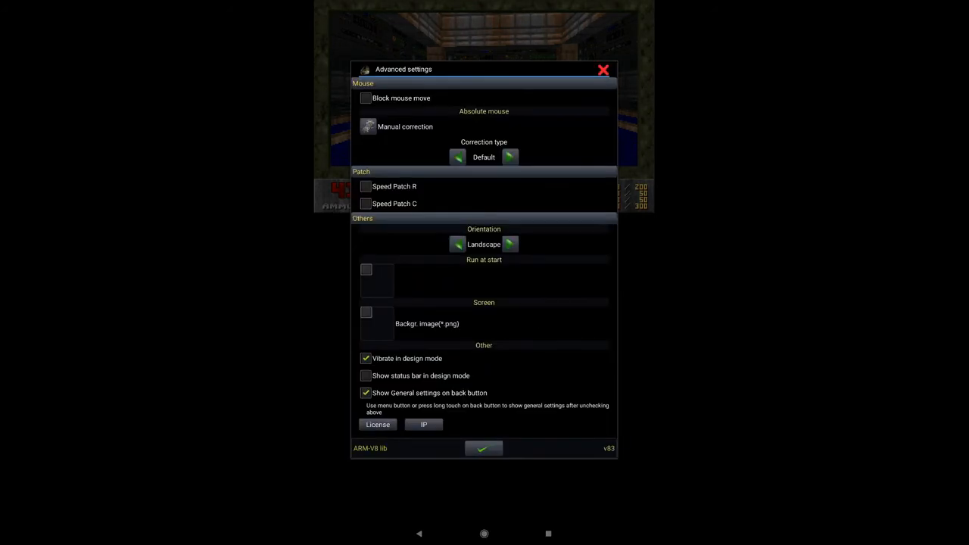
pyautogui.click(483, 448)
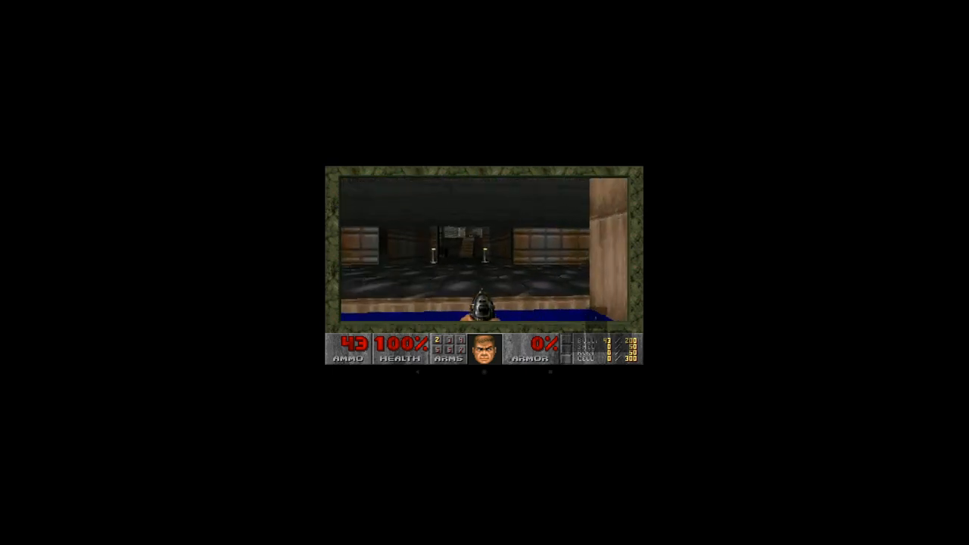
# Move forward through the first DOOM level's rooms in landscape mode
pyautogui.press('w')
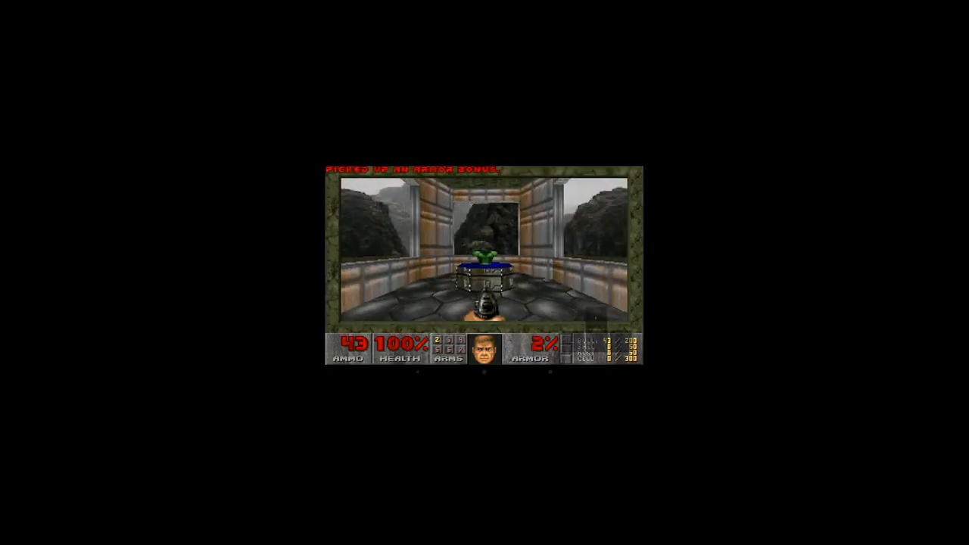